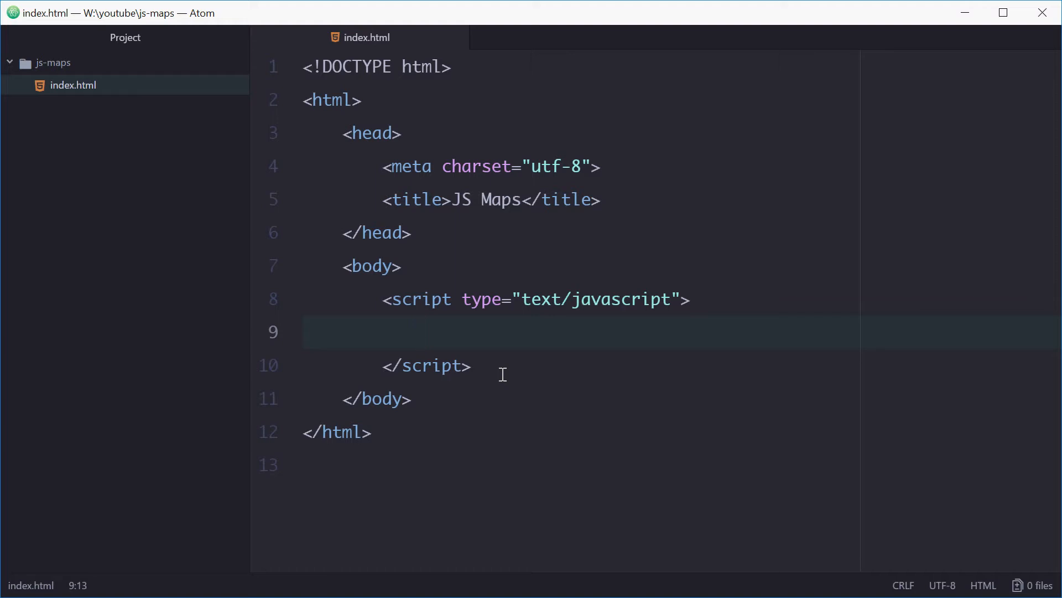
- Declare let zoo = new Map(); on the empty script line
{"action": "left_click", "coordinate": [422, 331]}
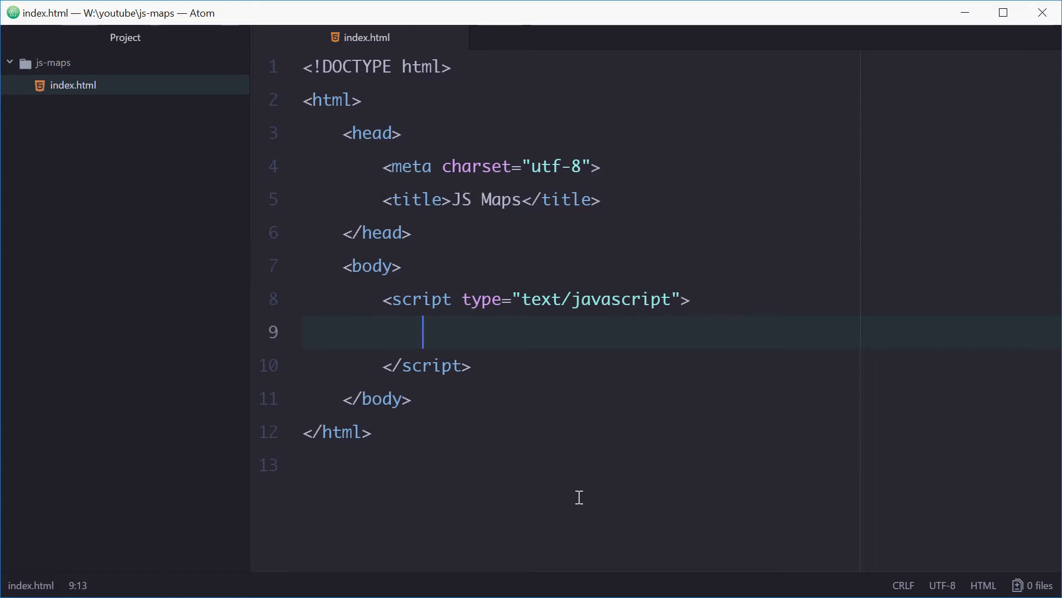
{"action": "type", "text": "let zoo = new"}
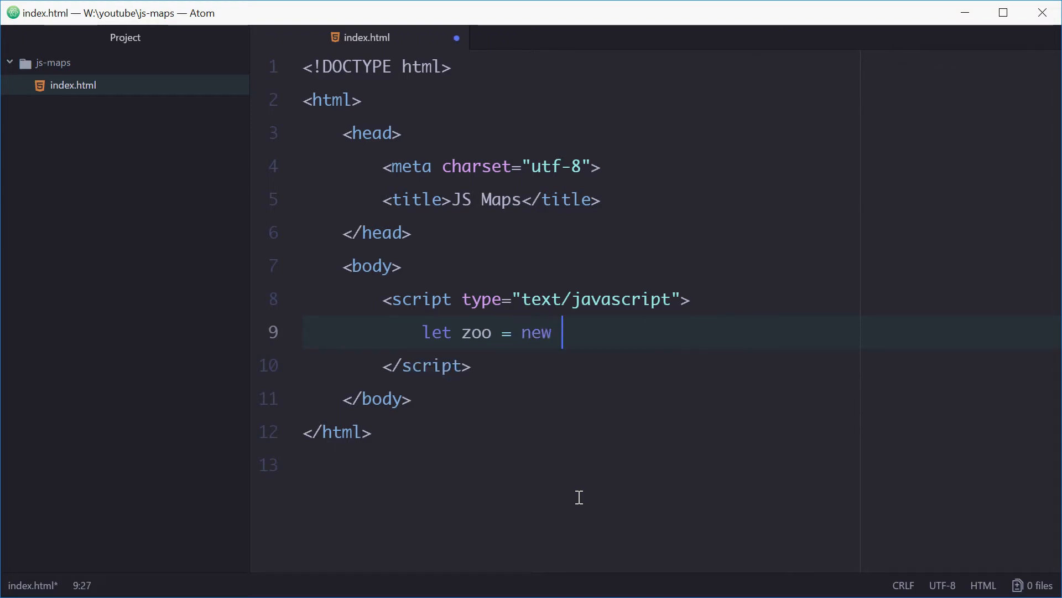
{"action": "type", "text": "Map();"}
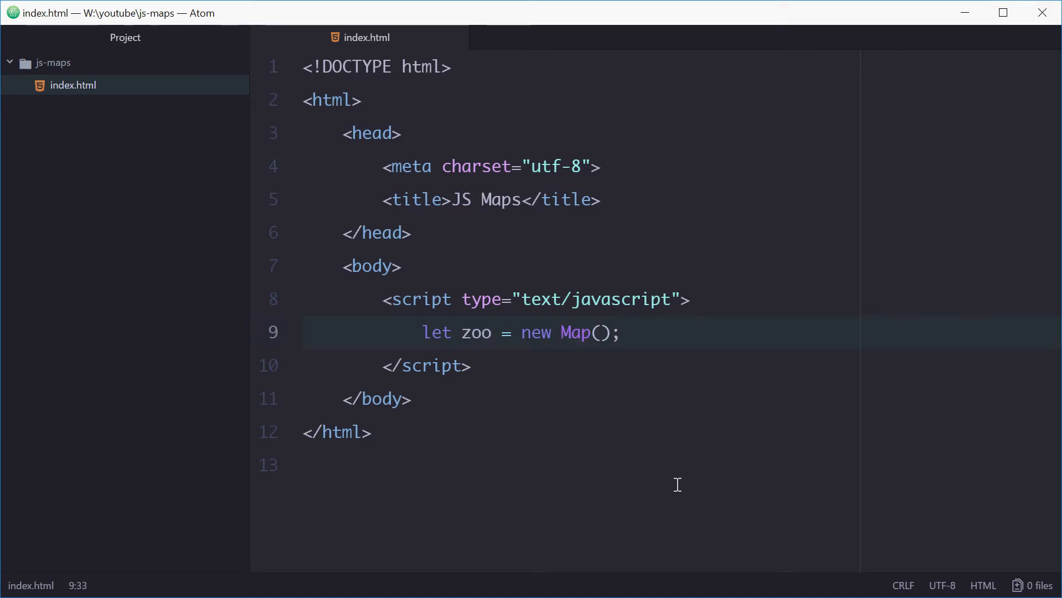
{"action": "left_click", "coordinate": [619, 332]}
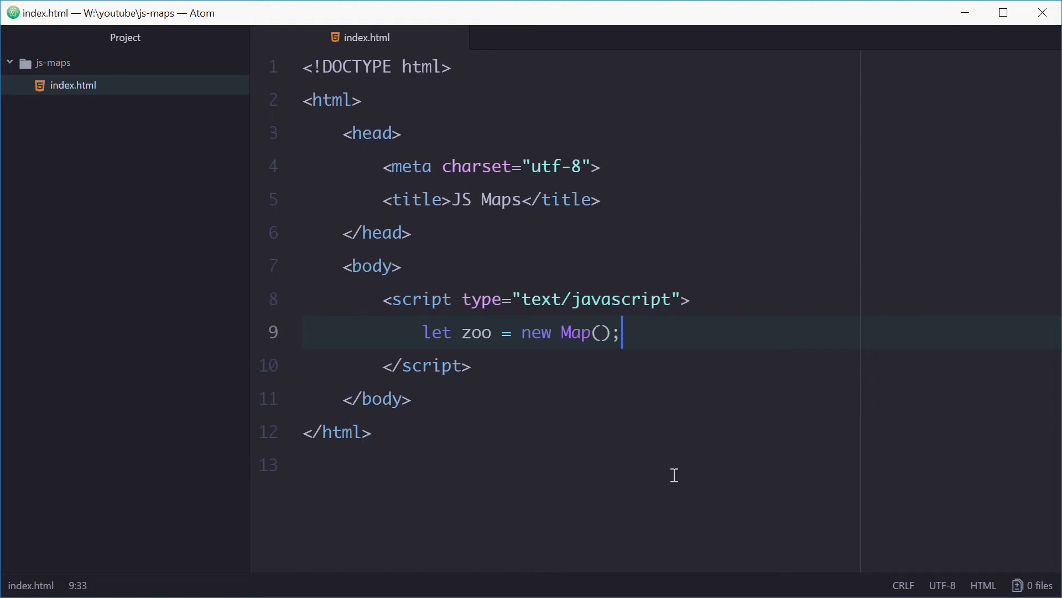
- Add zoo.set('Zebra', 5); below the zoo declaration
{"action": "key", "text": "Enter"}
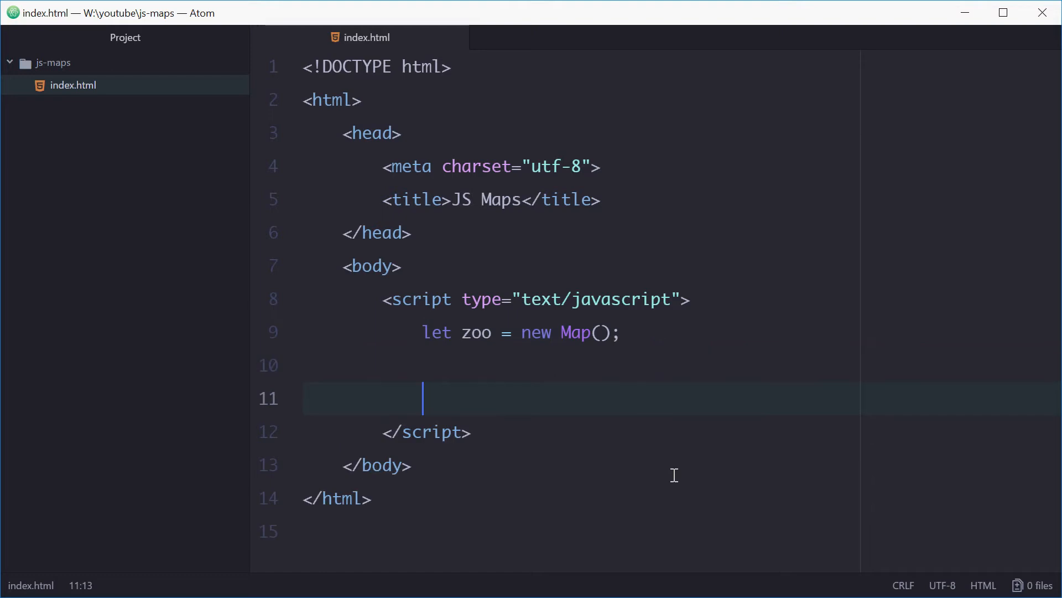
{"action": "type", "text": "zoo.se"}
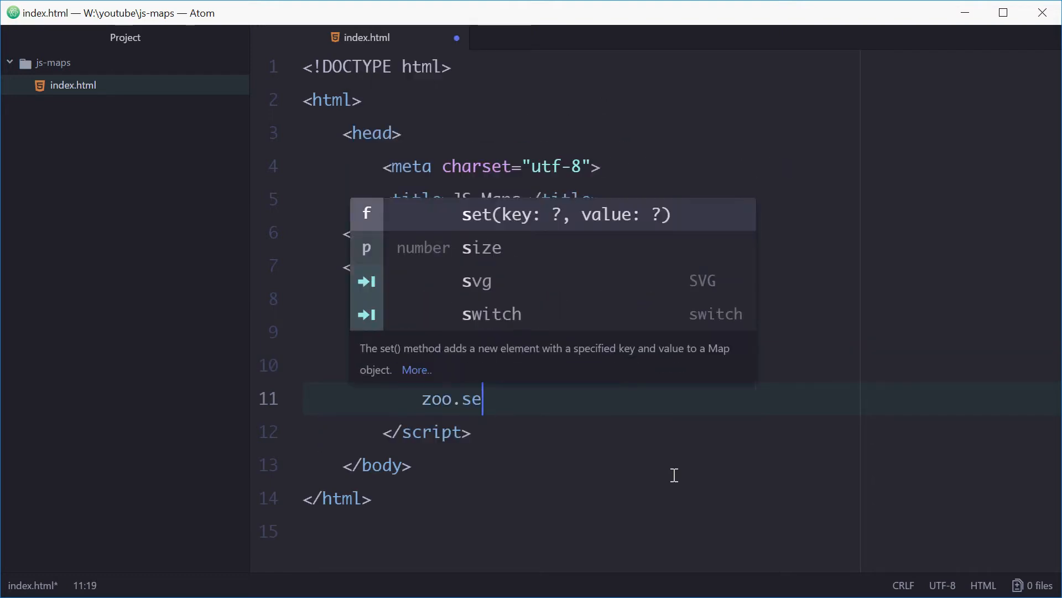
{"action": "type", "text": "t('Z'"}
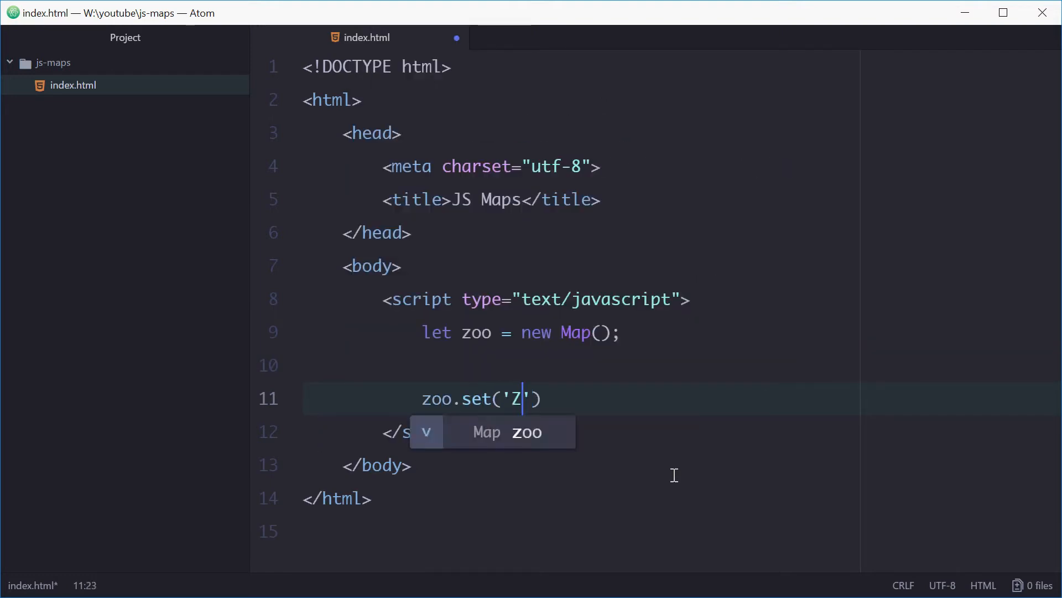
{"action": "type", "text": "ebra', 5"}
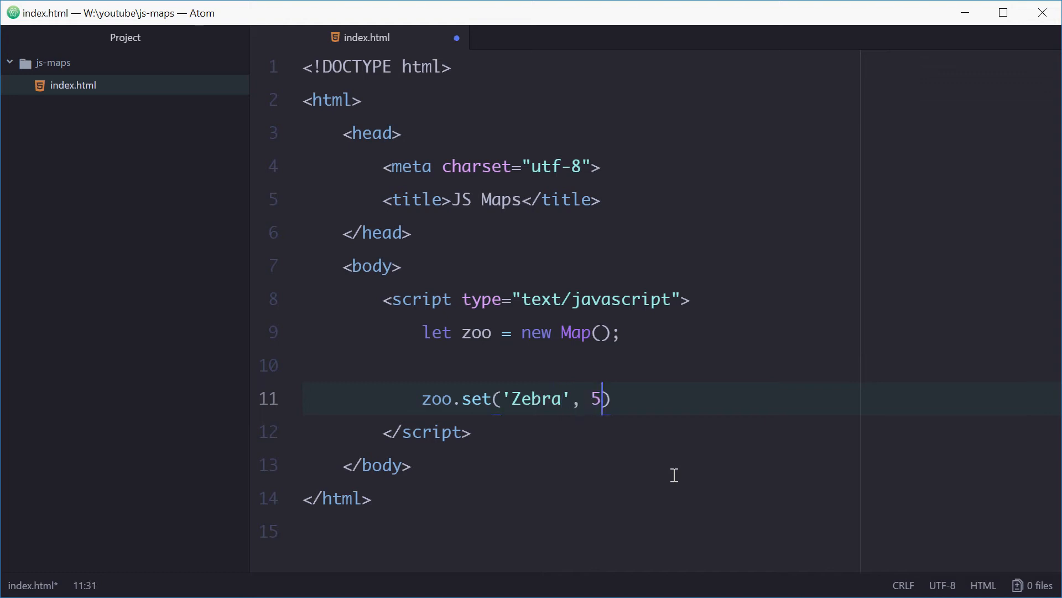
{"action": "type", "text": ";"}
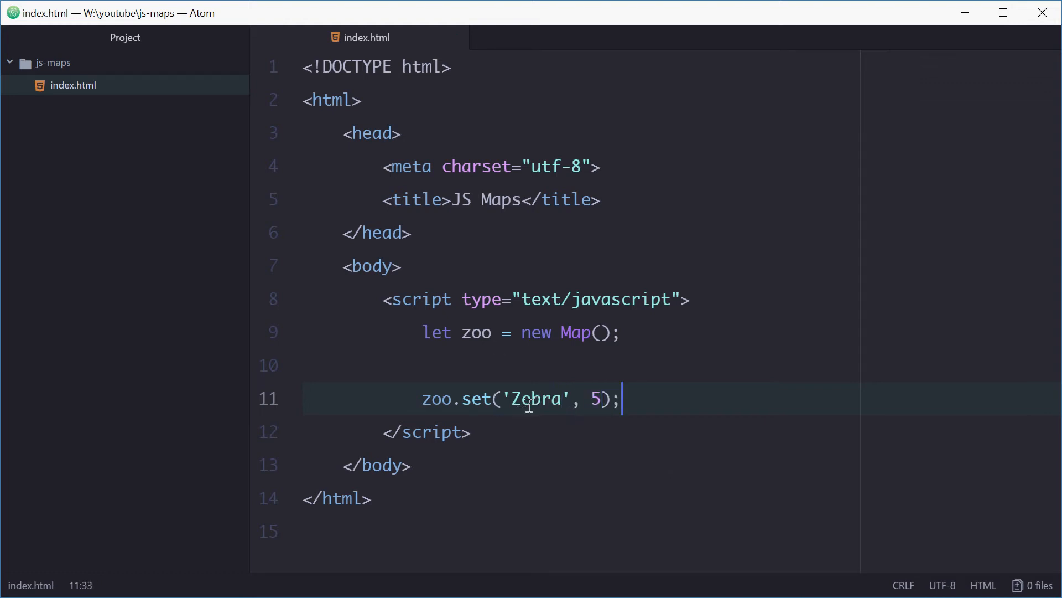
{"action": "mouse_move", "coordinate": [525, 414]}
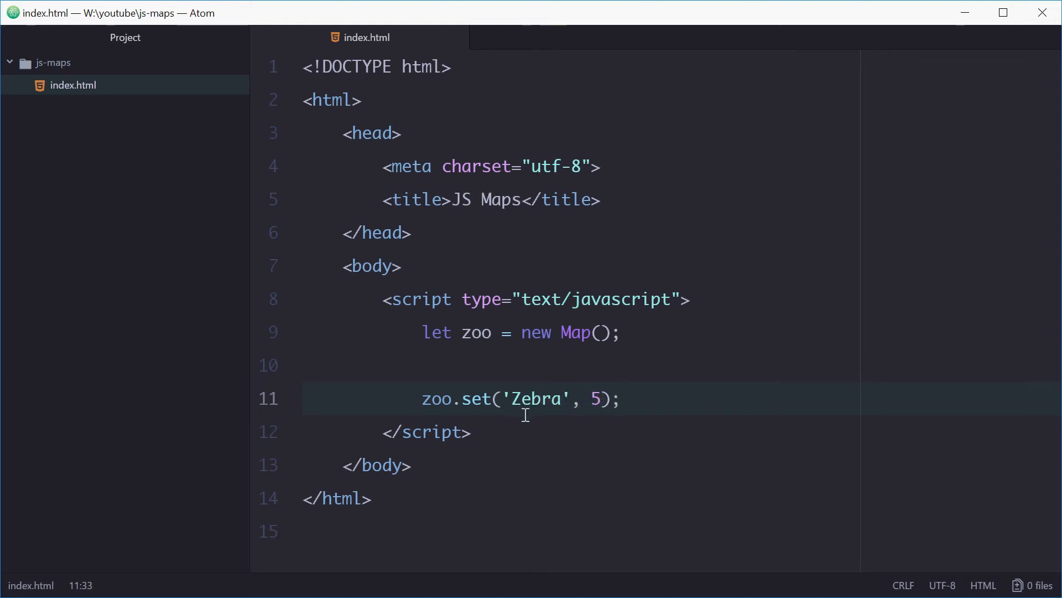
- Copy the Zebra line and change the copies to Gorilla 2 and Monkey 76
{"action": "left_click", "coordinate": [501, 398]}
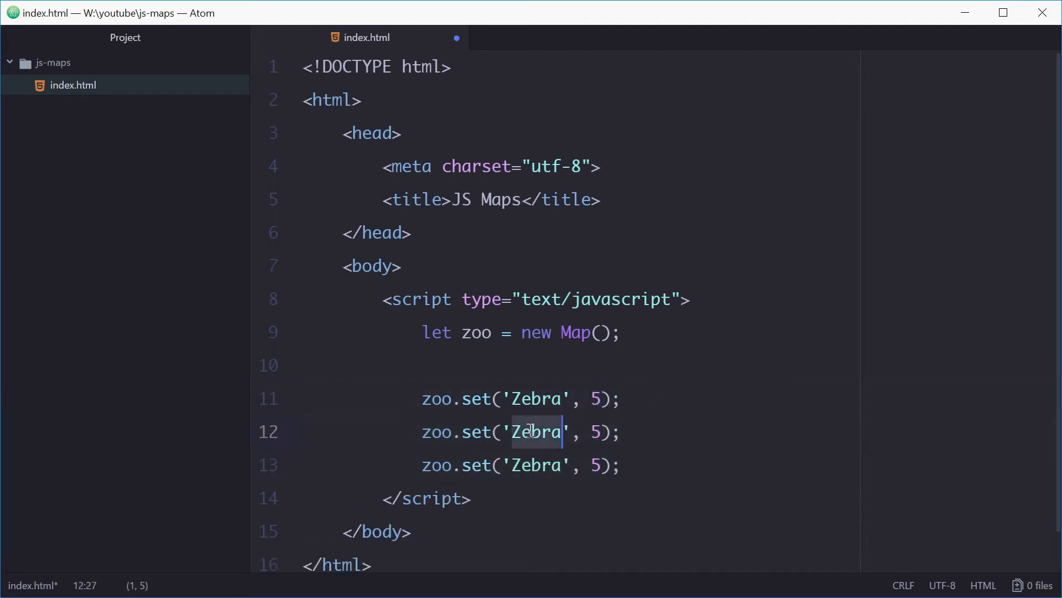
{"action": "type", "text": "Gorilla"}
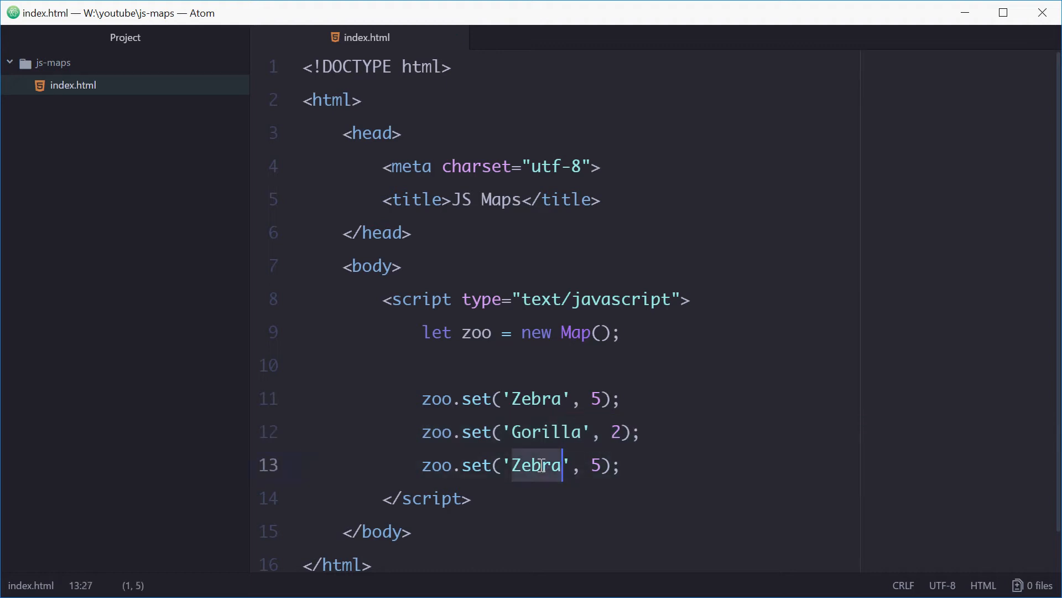
{"action": "type", "text": "Monkey"}
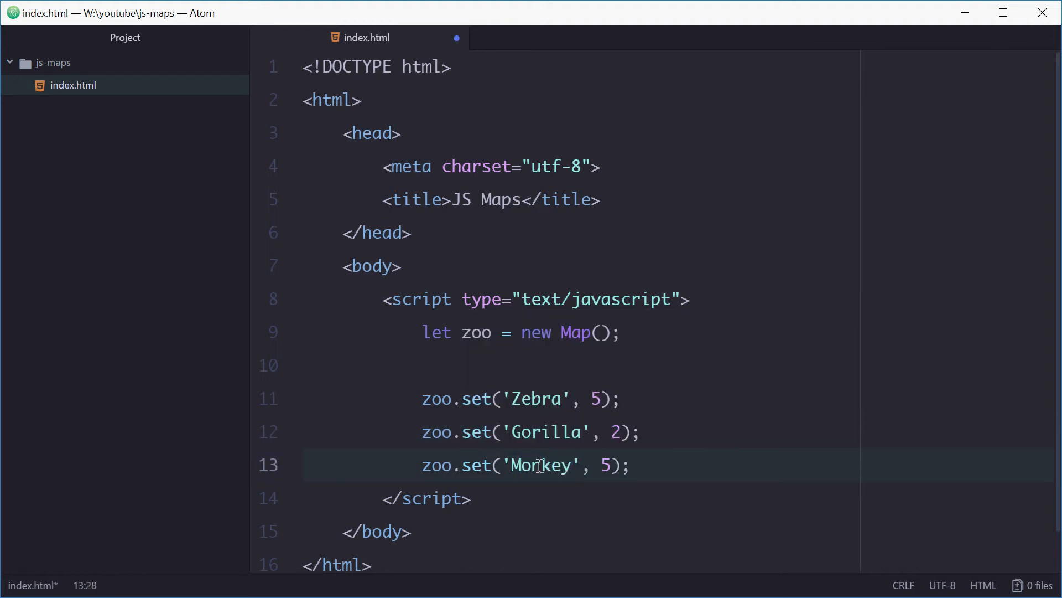
{"action": "type", "text": "76"}
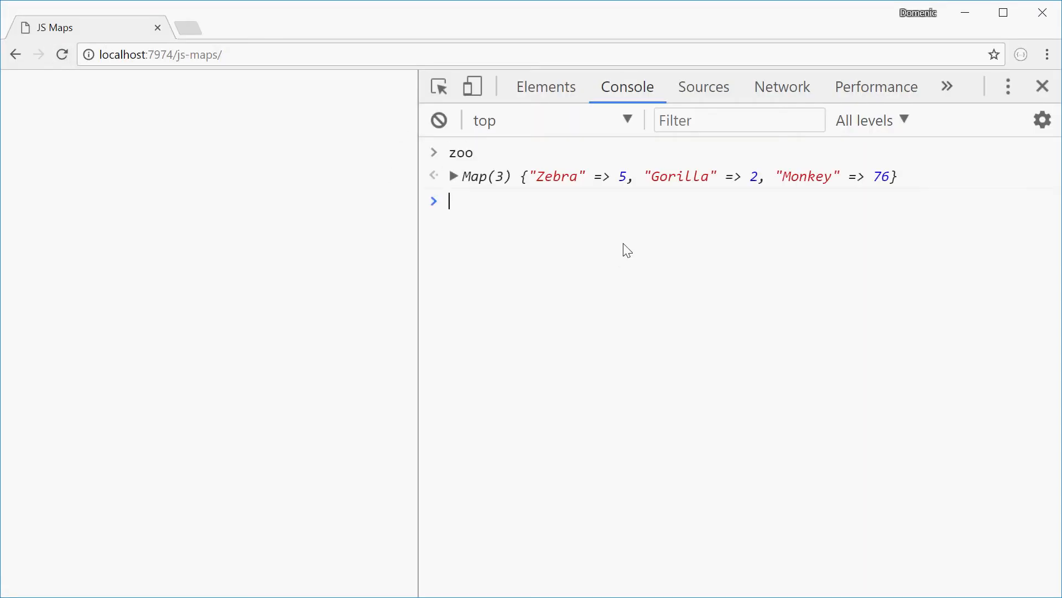
{"action": "mouse_move", "coordinate": [757, 193]}
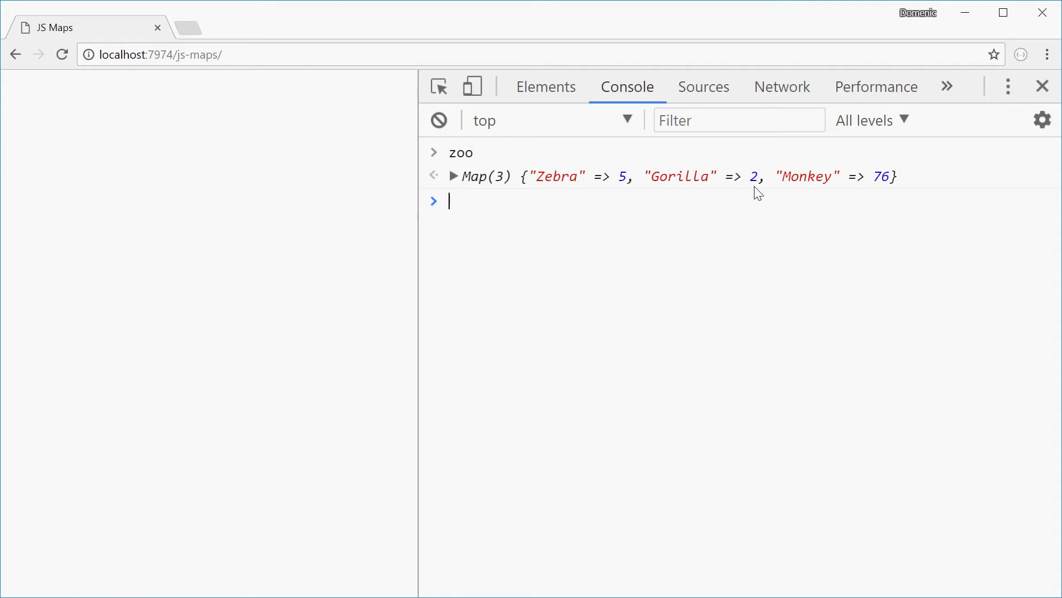
{"action": "mouse_move", "coordinate": [848, 182]}
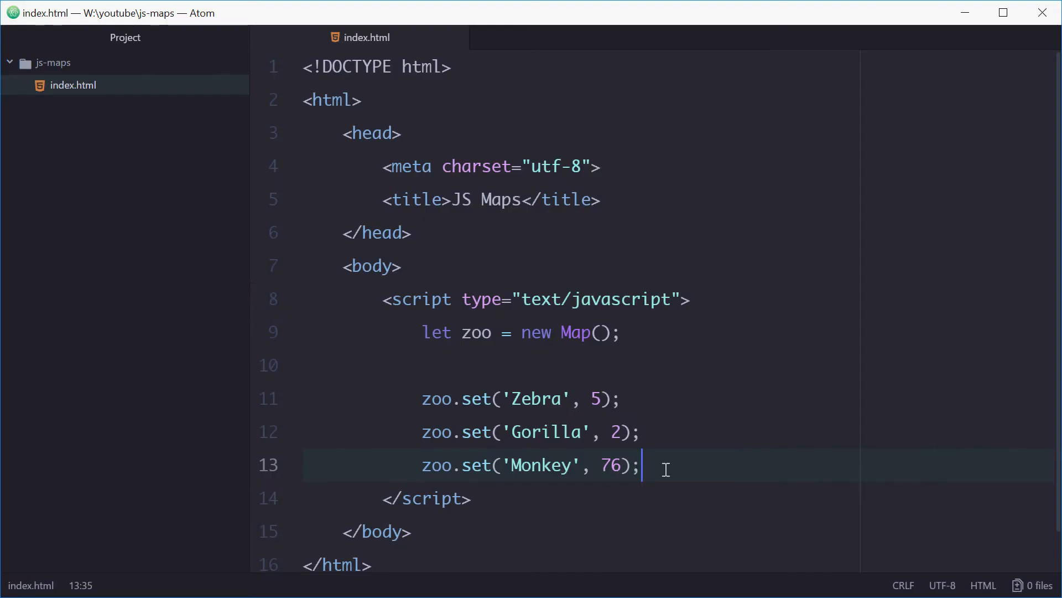
{"action": "mouse_move", "coordinate": [649, 447]}
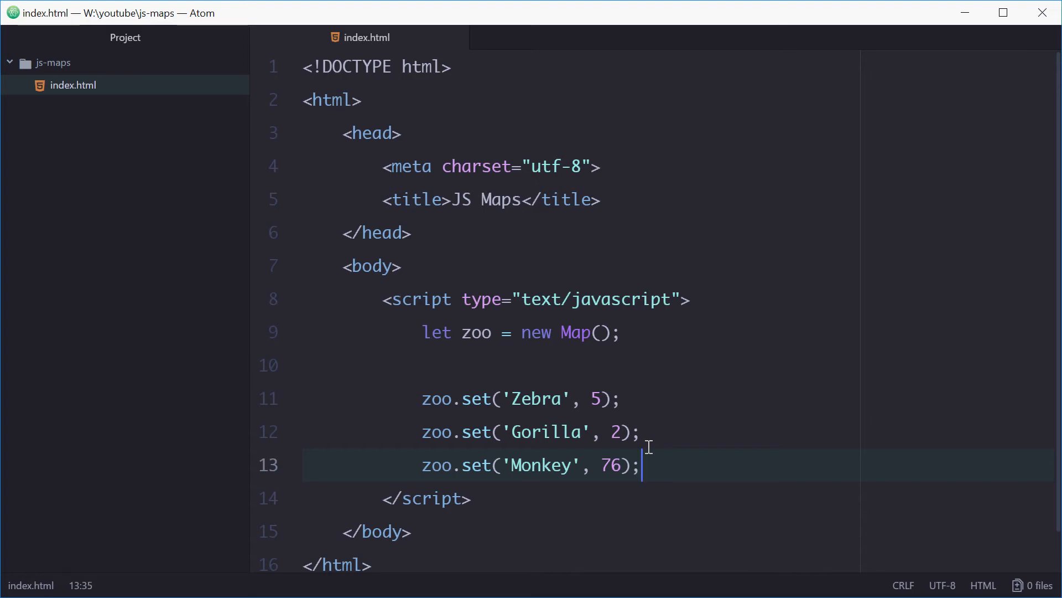
- Write let zebraCount = zoo.get('Zebra'); and highlight the 'Zebra' lookup key
{"action": "key", "text": "Enter"}
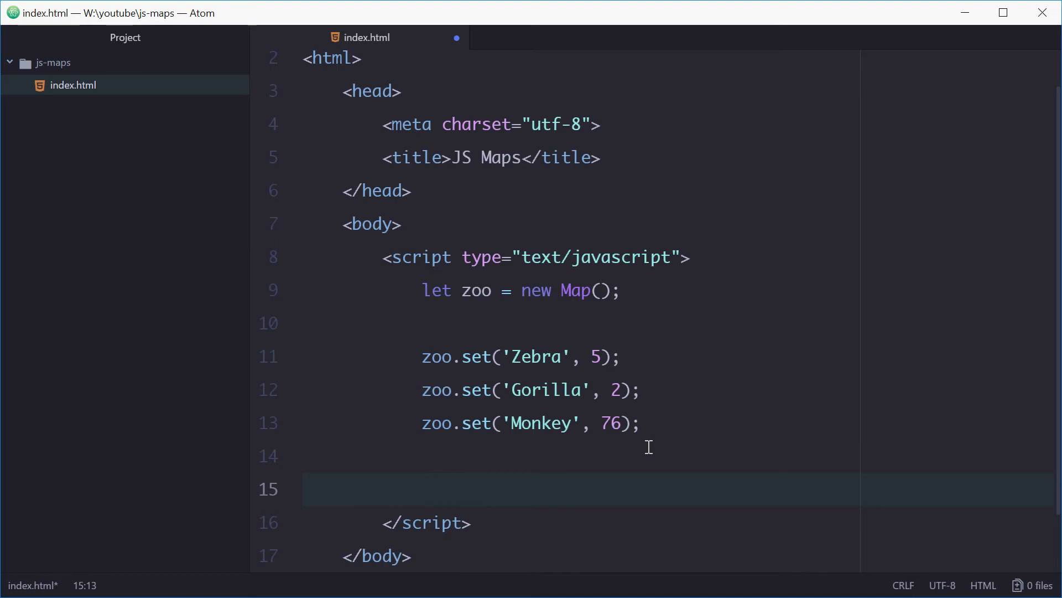
{"action": "left_click", "coordinate": [422, 489]}
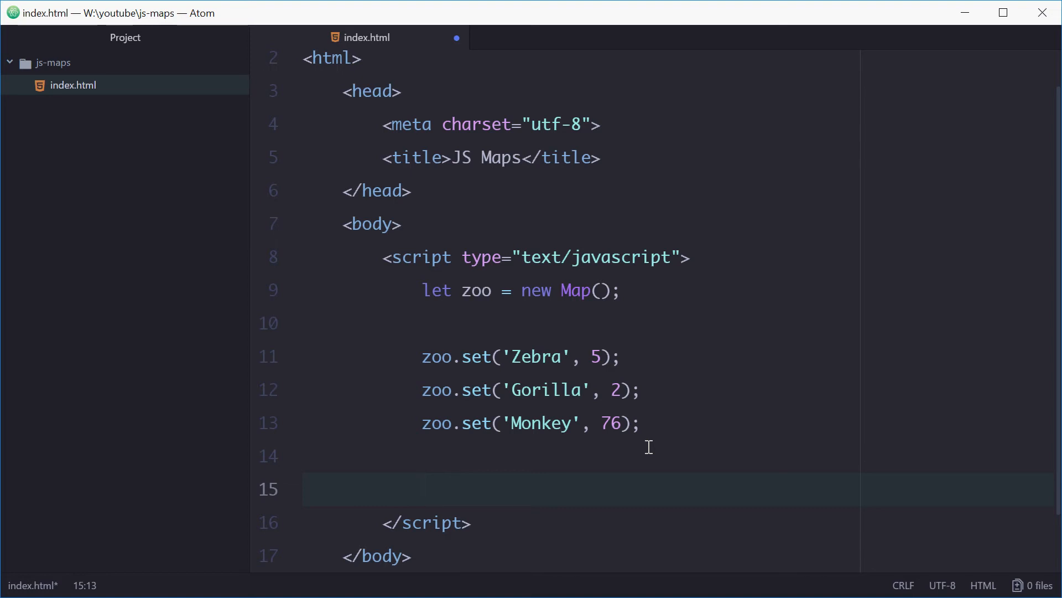
{"action": "type", "text": "let zeb"}
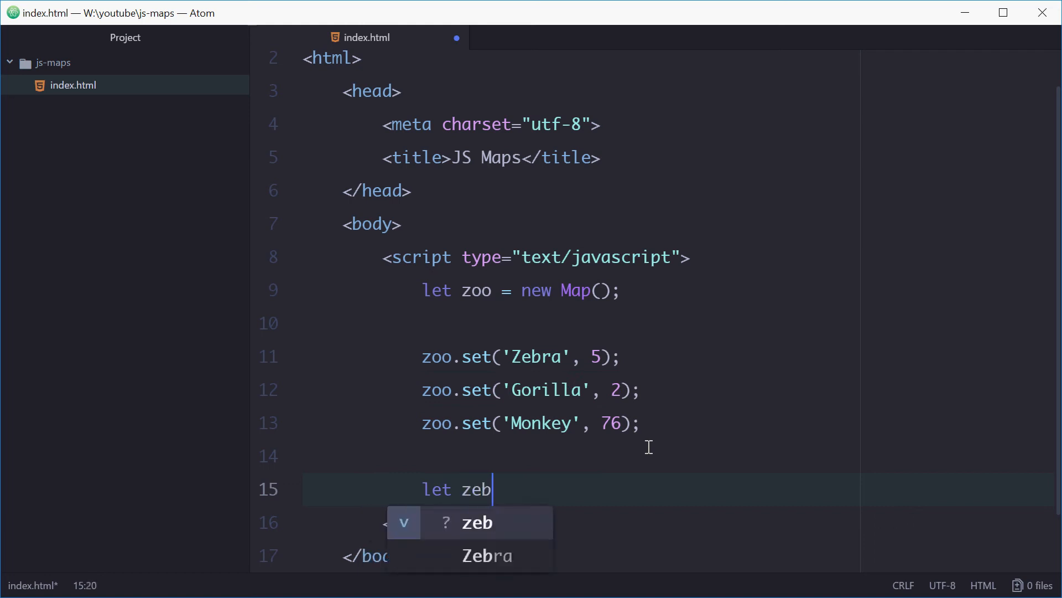
{"action": "type", "text": "raCount ="}
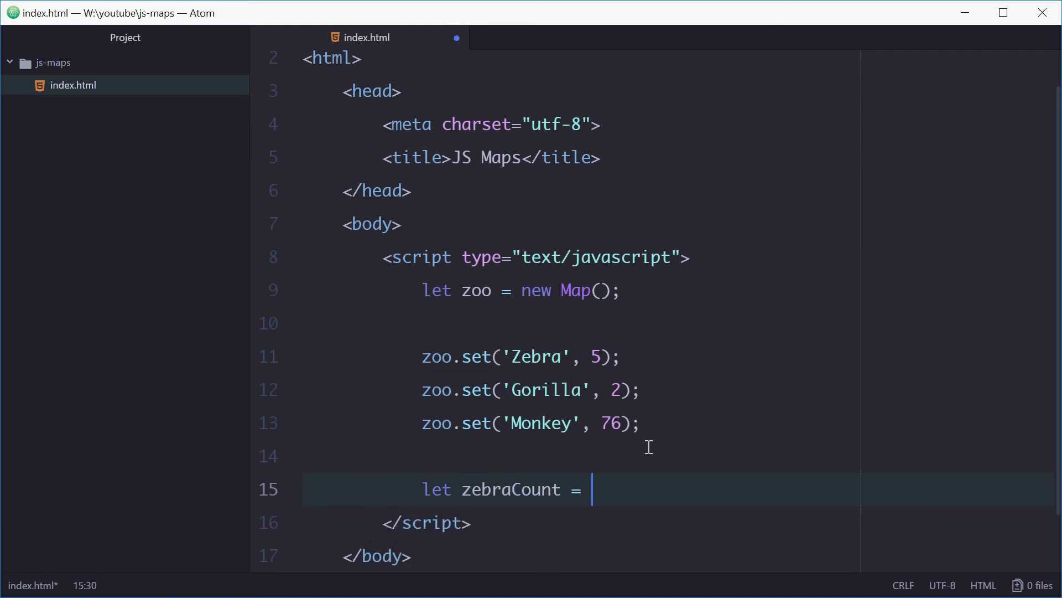
{"action": "type", "text": "zoo.get('Z')"}
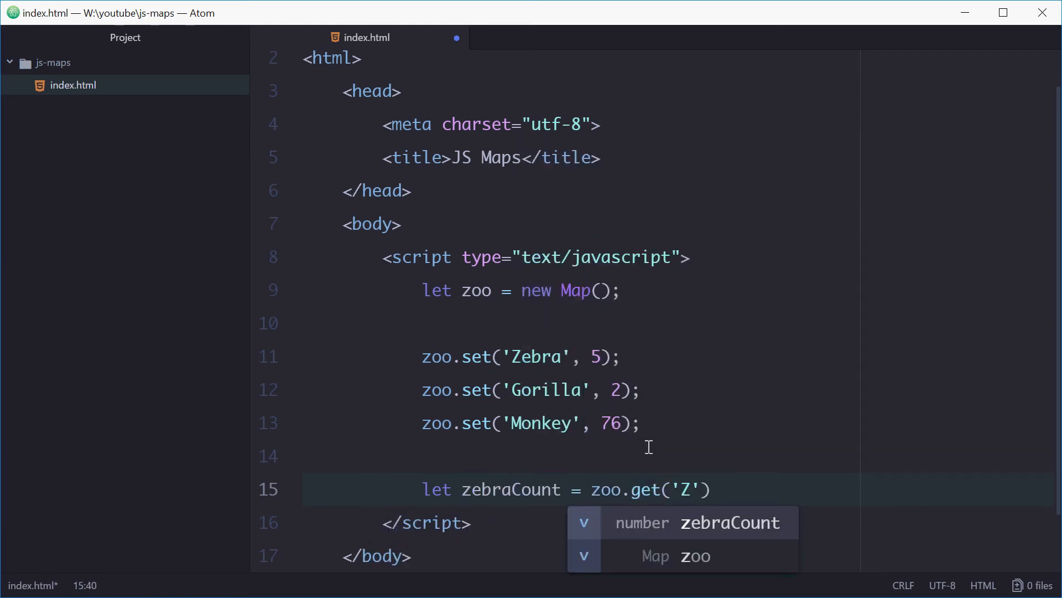
{"action": "type", "text": "ebra');"}
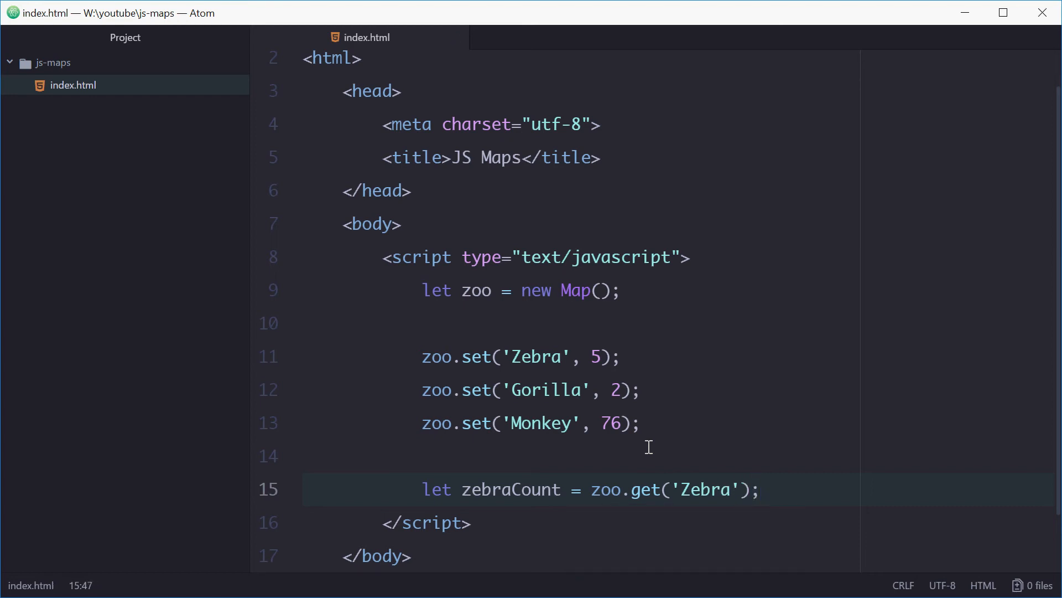
{"action": "left_click", "coordinate": [673, 490]}
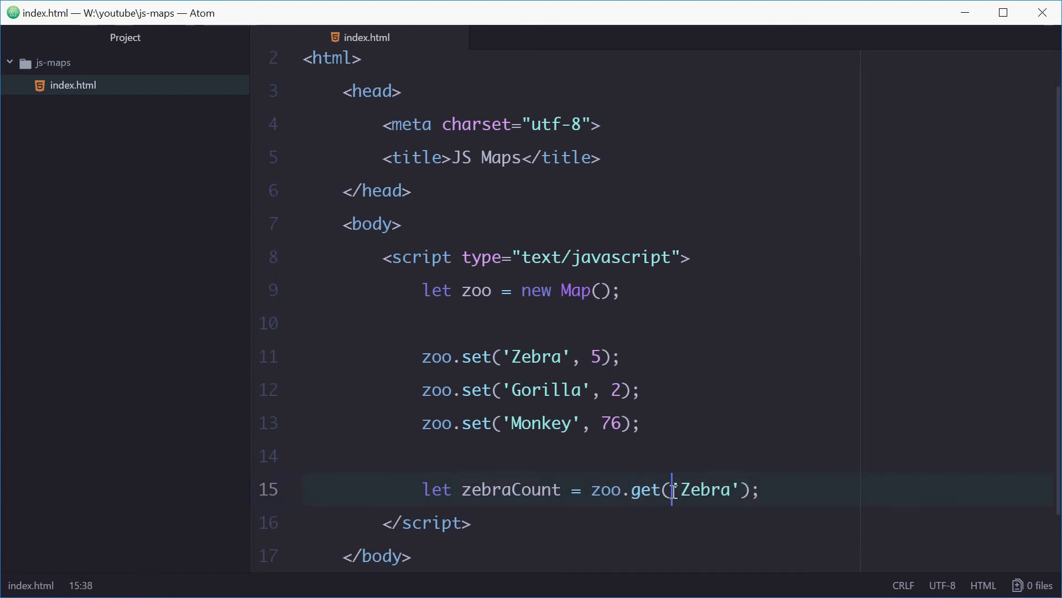
{"action": "double_click", "coordinate": [707, 490]}
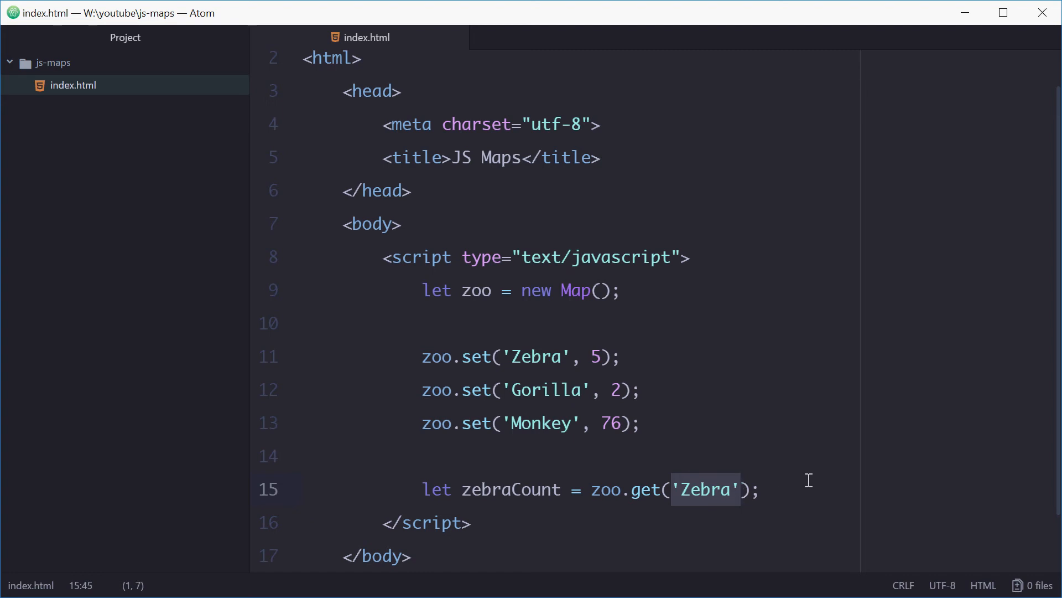
{"action": "double_click", "coordinate": [510, 489]}
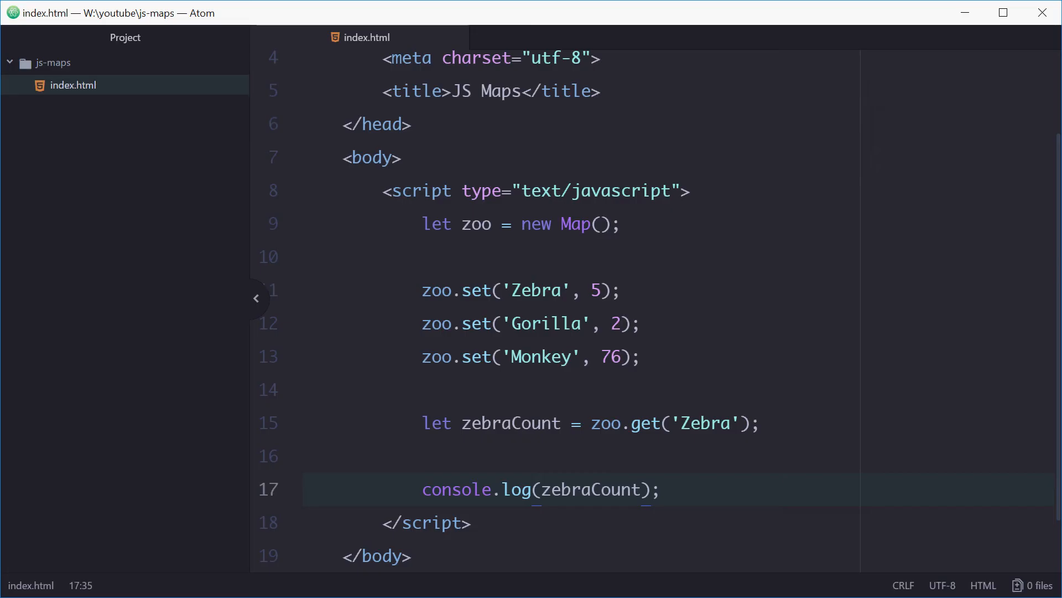
{"action": "left_click", "coordinate": [640, 489]}
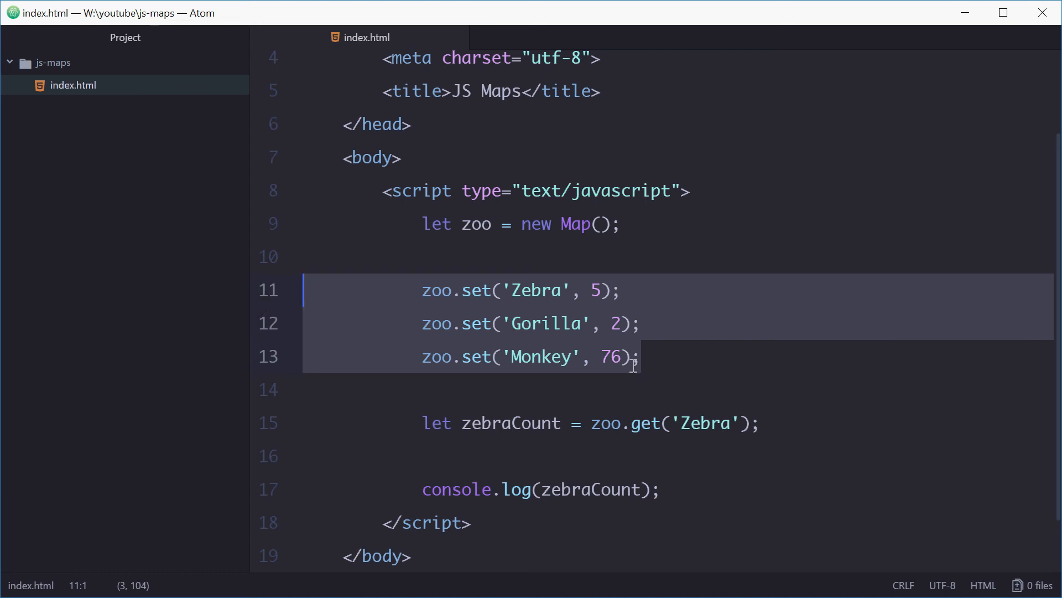
{"action": "left_click", "coordinate": [685, 488]}
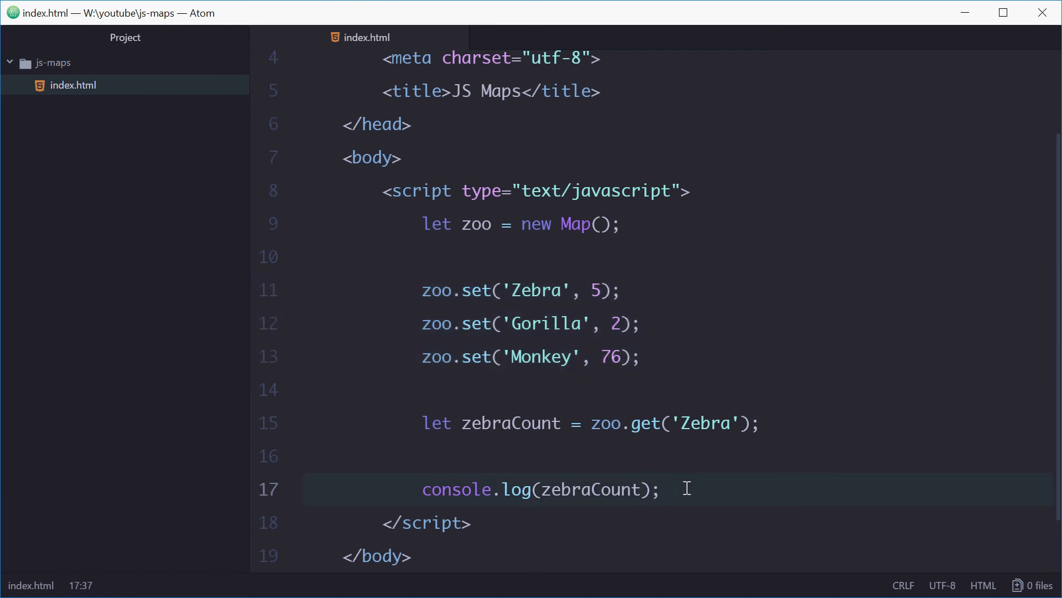
- Write for (let [key, value] of zoo) with console.log(key + ':' + value) inside
{"action": "type", "text": "for ("}
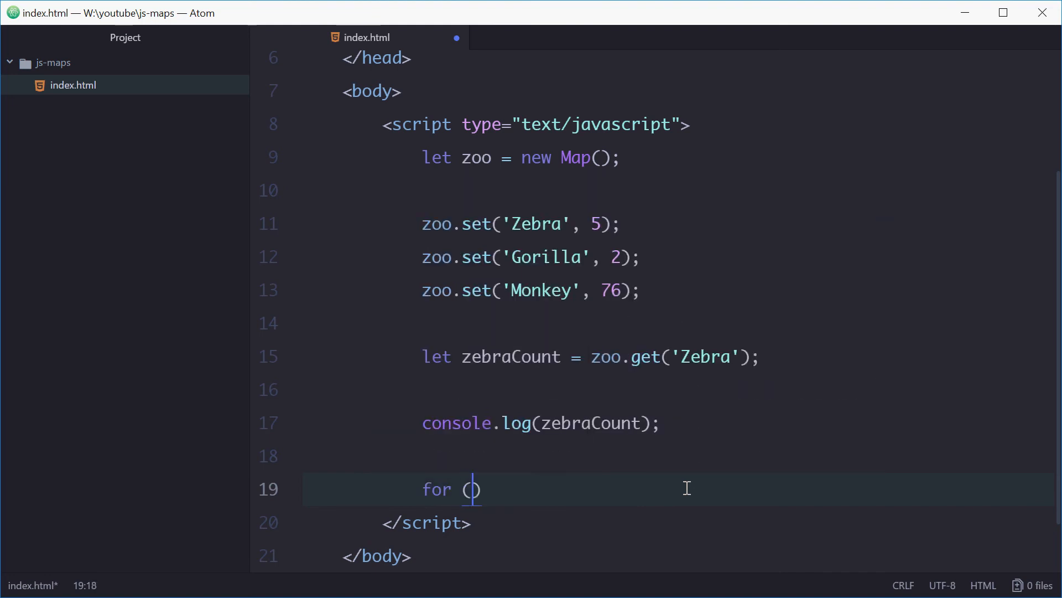
{"action": "type", "text": "let [key,"}
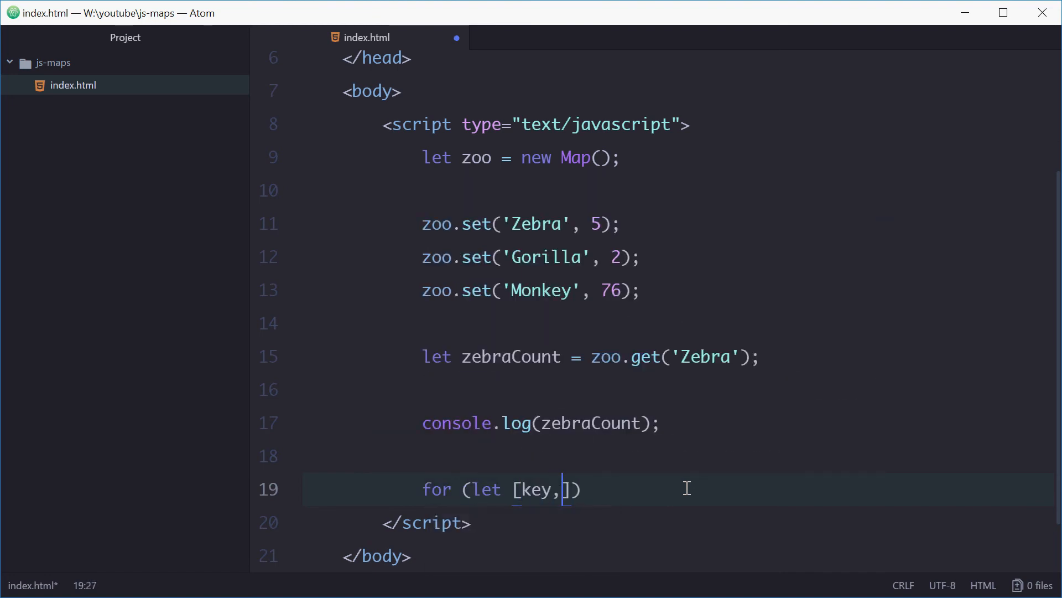
{"action": "type", "text": "value]"}
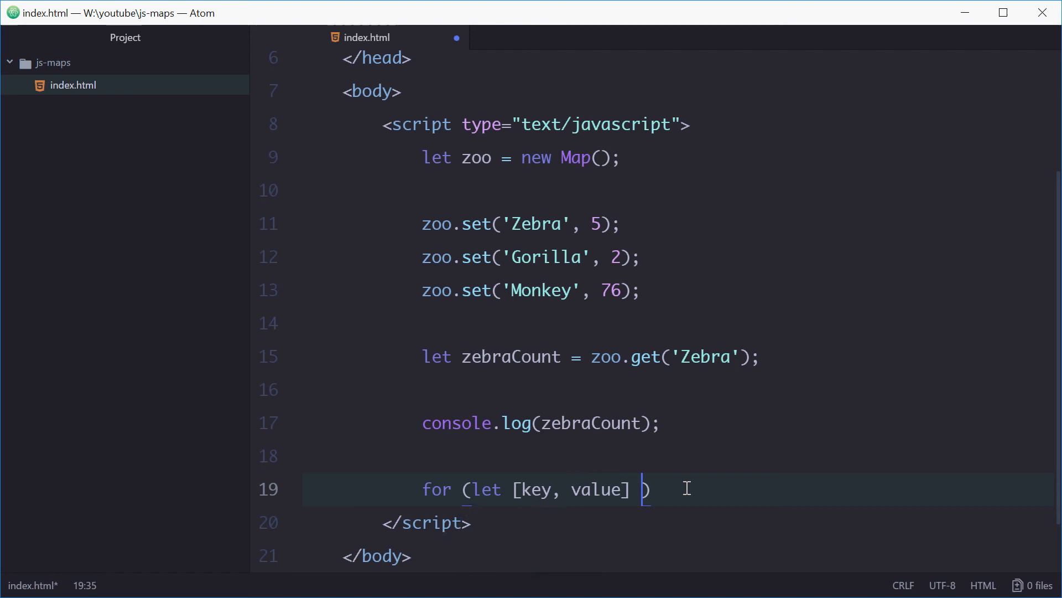
{"action": "type", "text": "of zoo"}
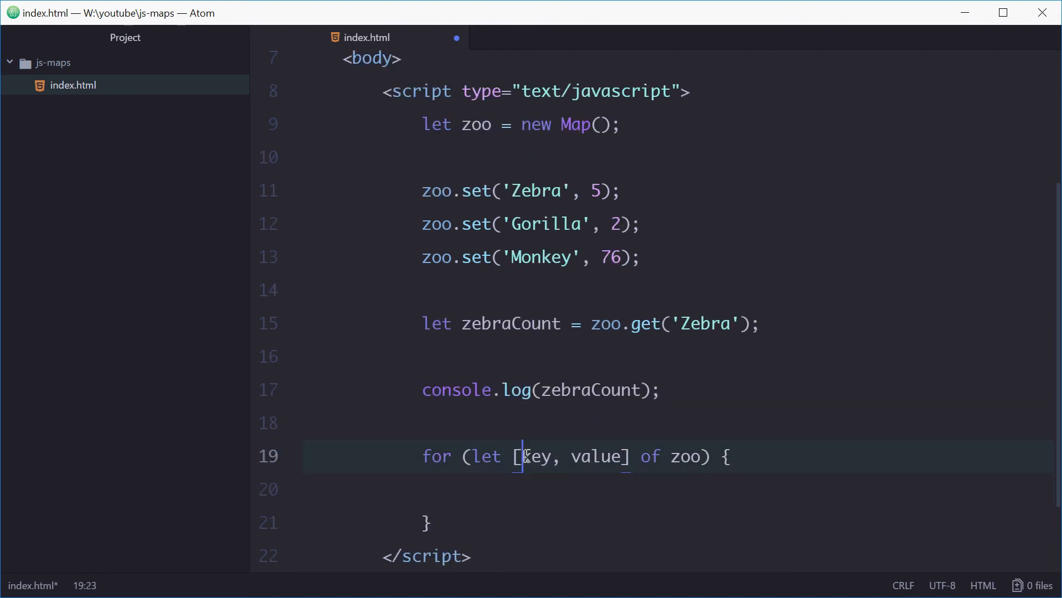
{"action": "double_click", "coordinate": [597, 456]}
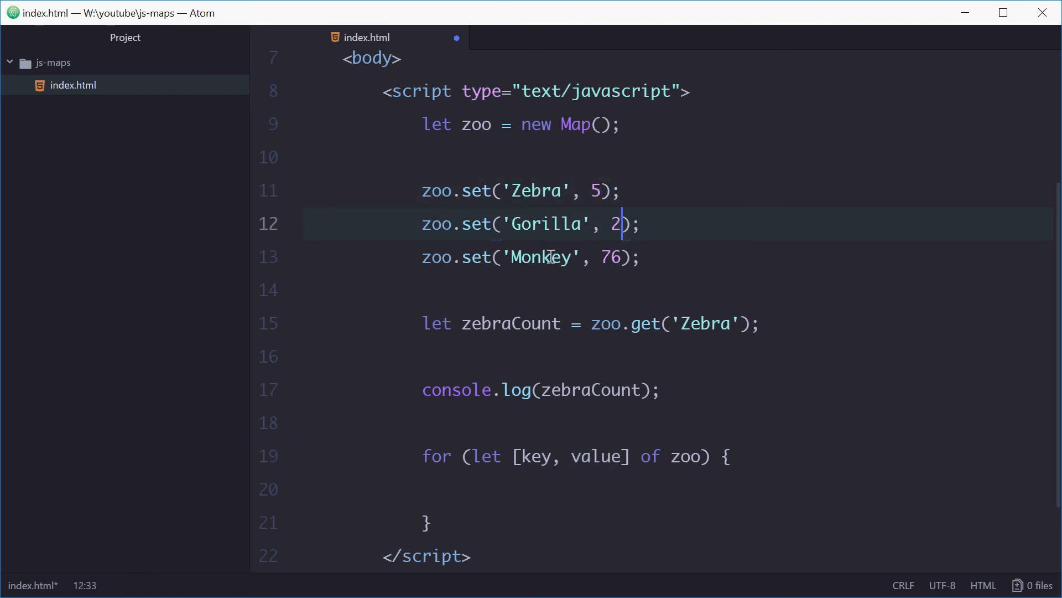
{"action": "left_click", "coordinate": [628, 256]}
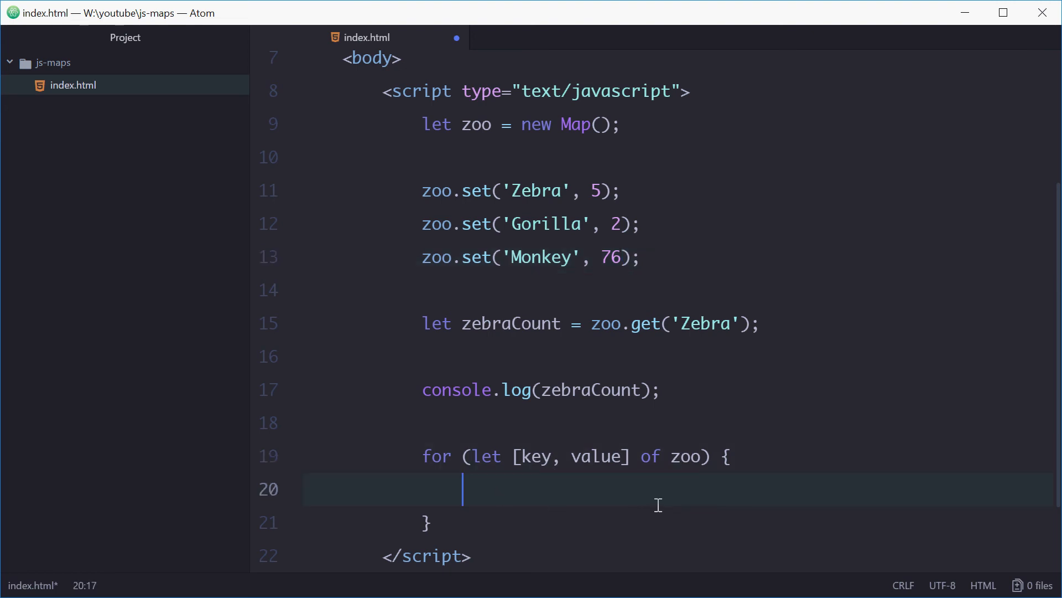
{"action": "type", "text": "console.log()"}
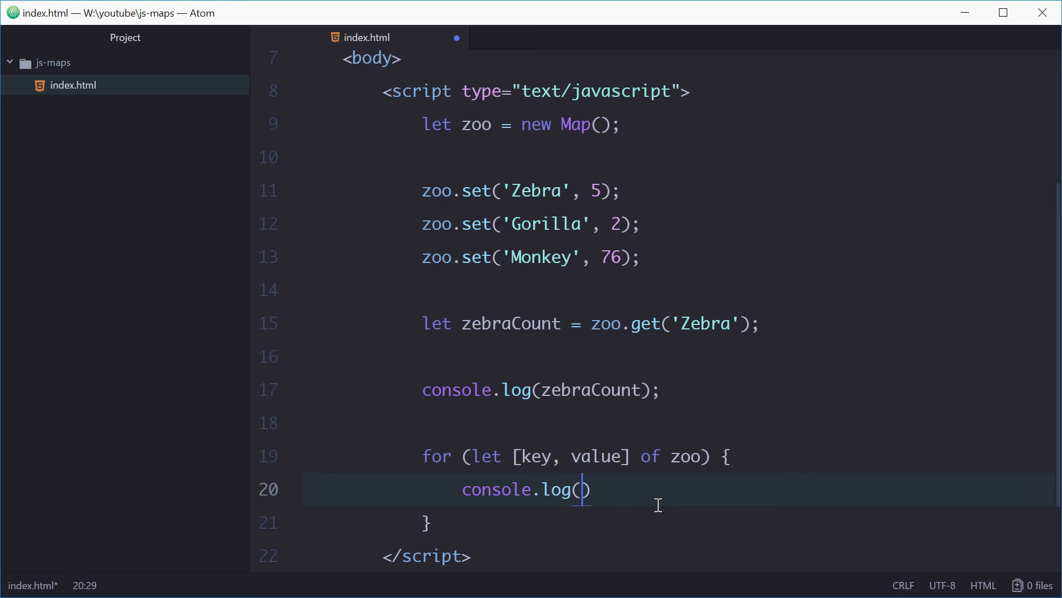
{"action": "type", "text": "key + ':'"}
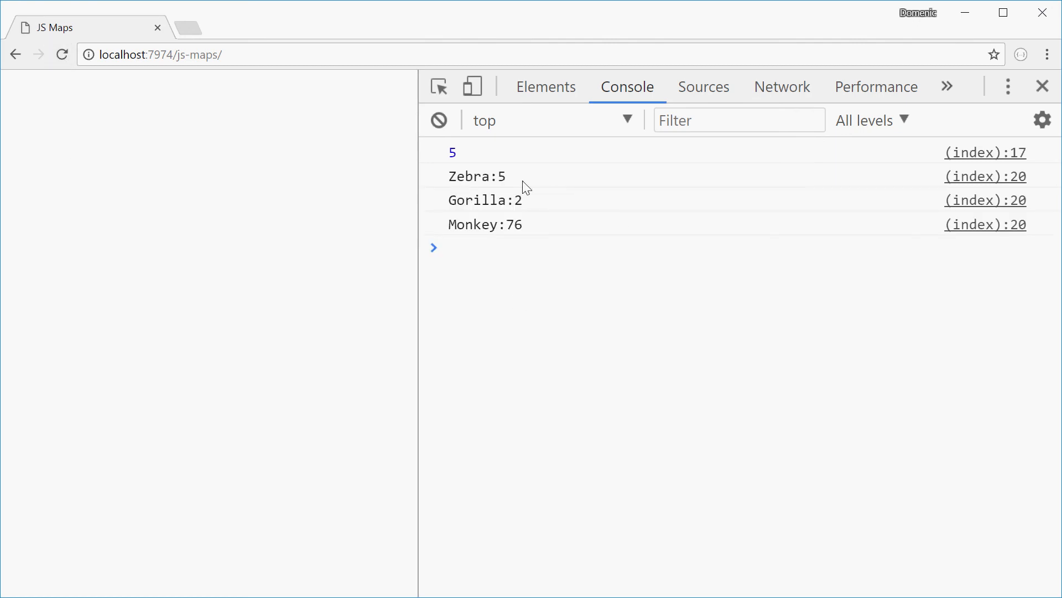
{"action": "mouse_move", "coordinate": [465, 226]}
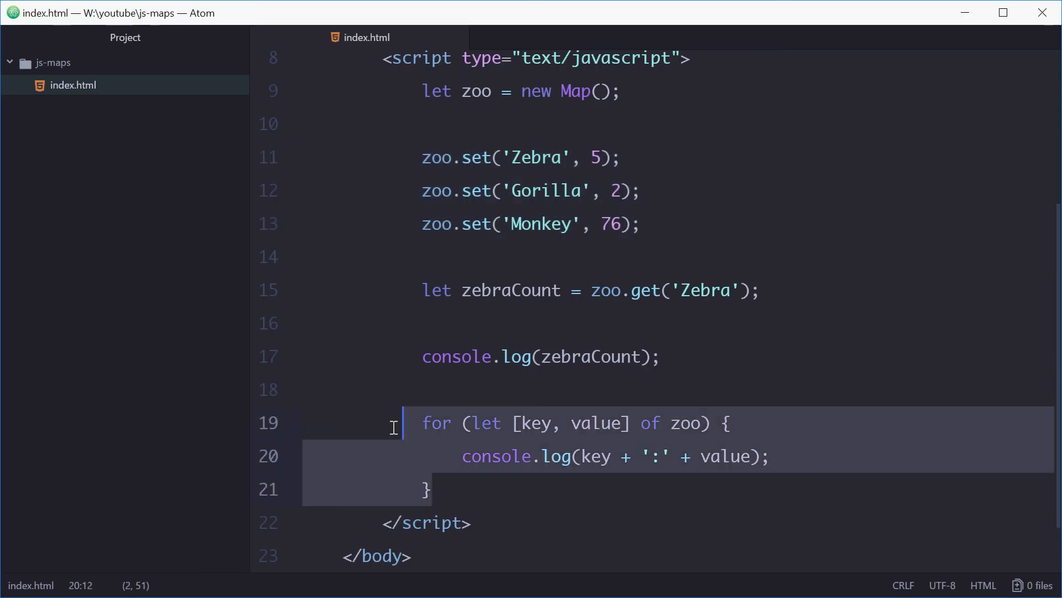
{"action": "left_click", "coordinate": [724, 223]}
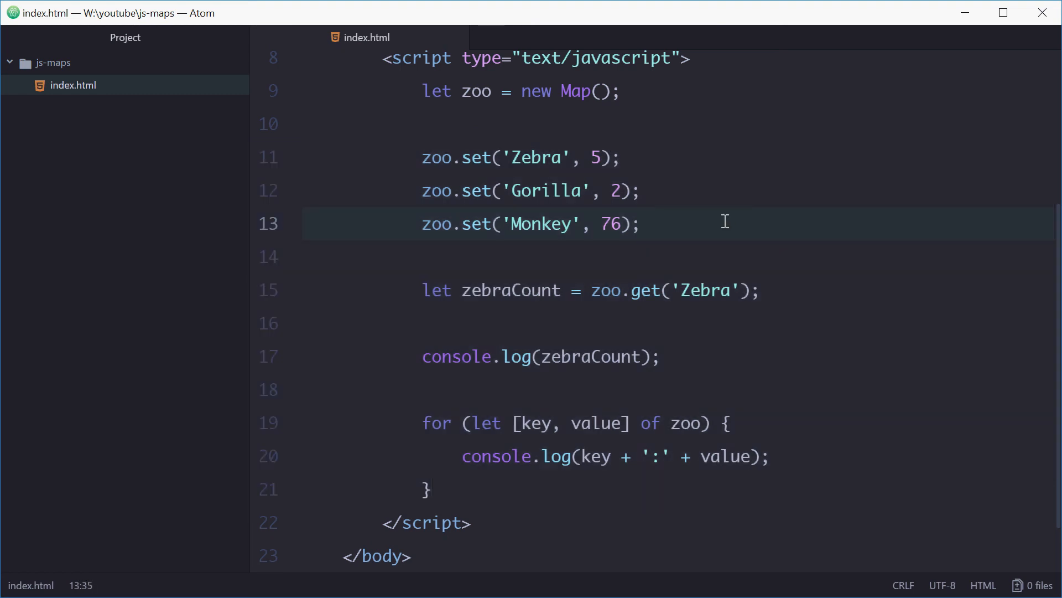
{"action": "left_click", "coordinate": [641, 223]}
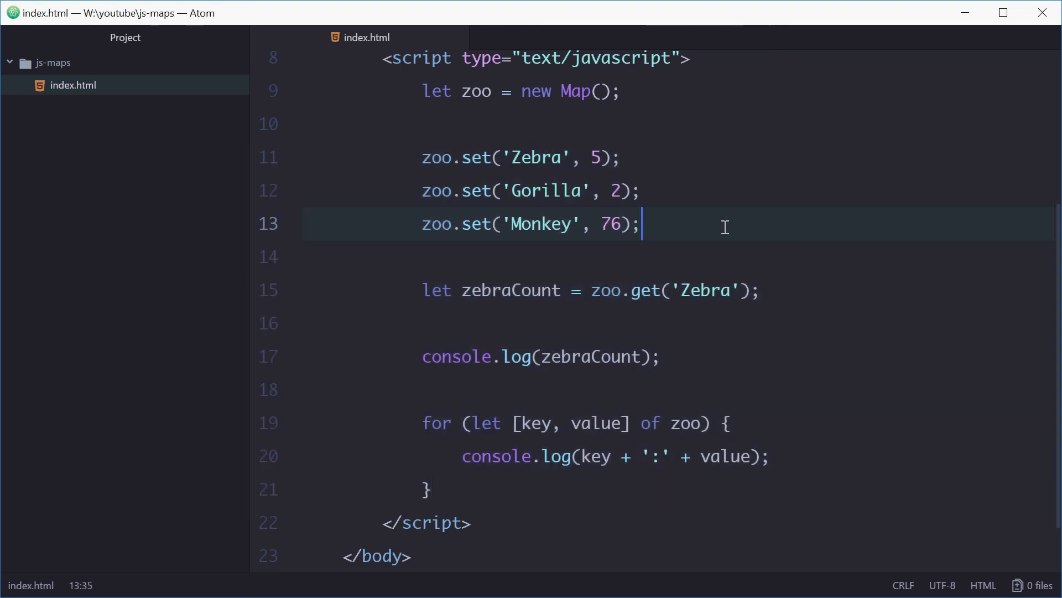